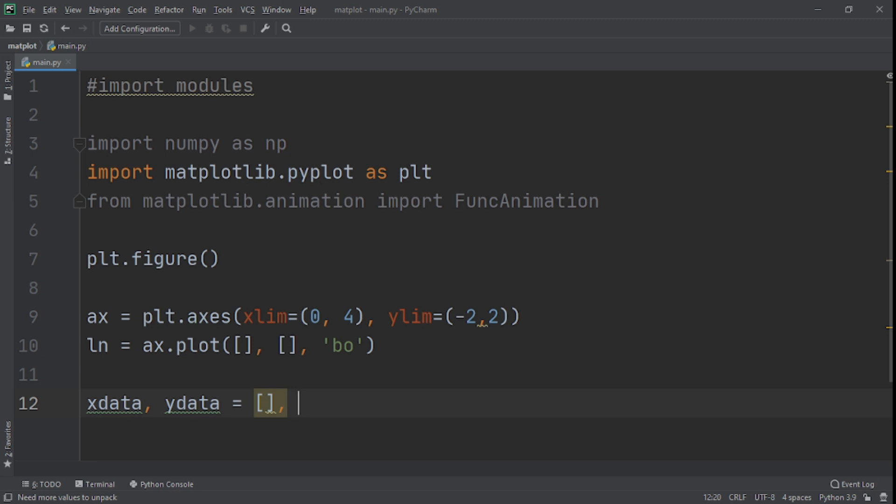
type("[]")
type("def init")
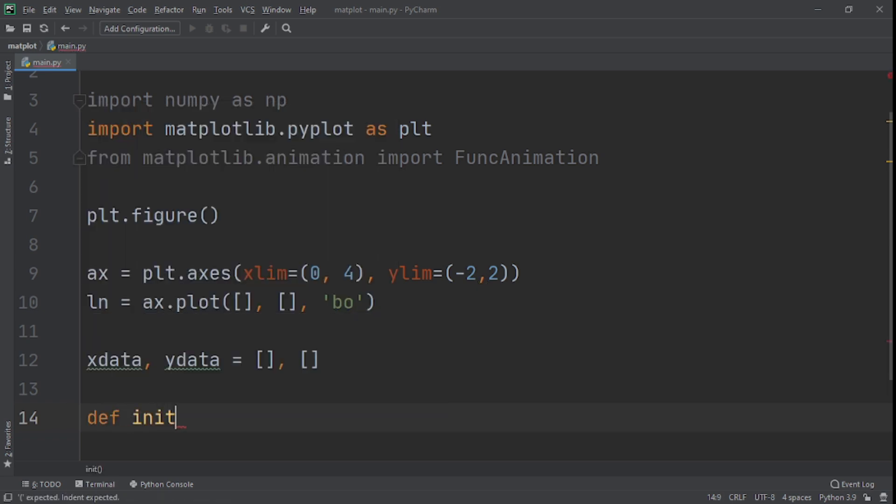